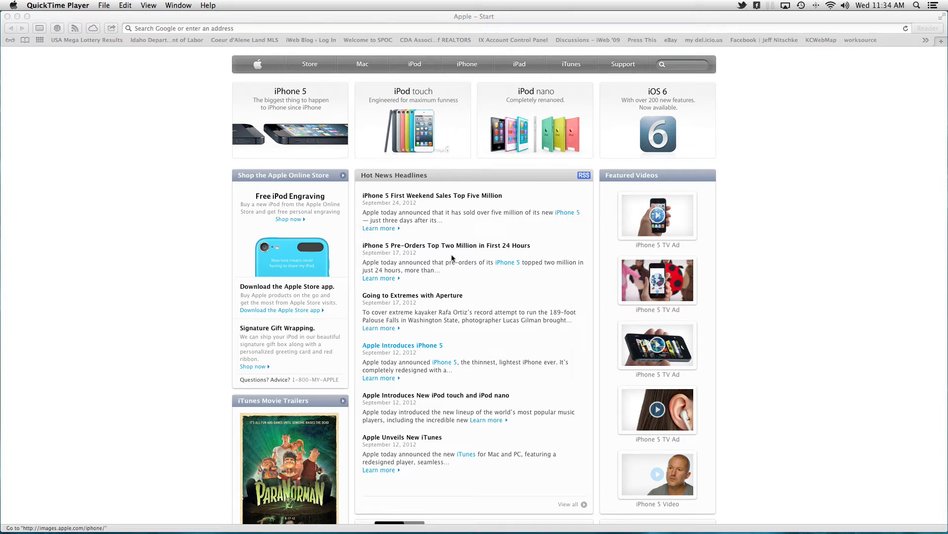
mouse_move(454, 274)
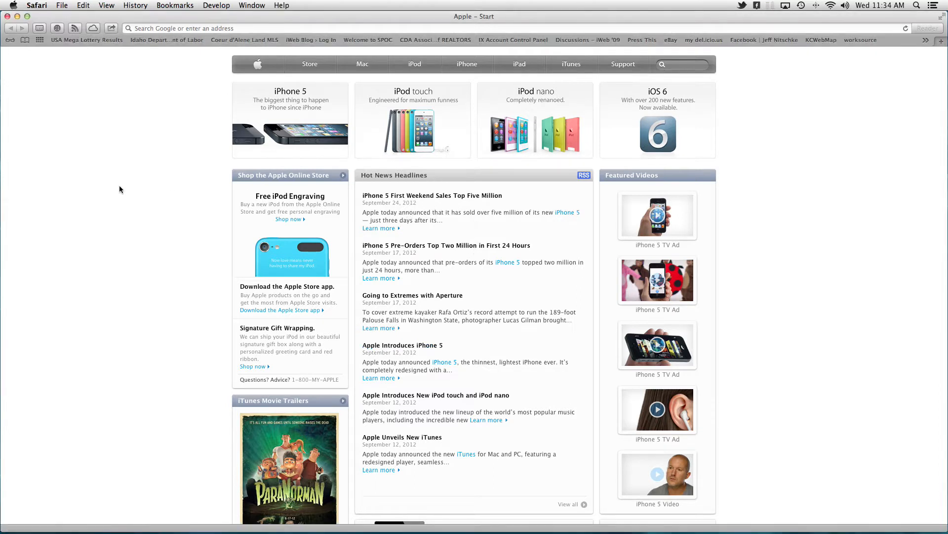
mouse_move(99, 172)
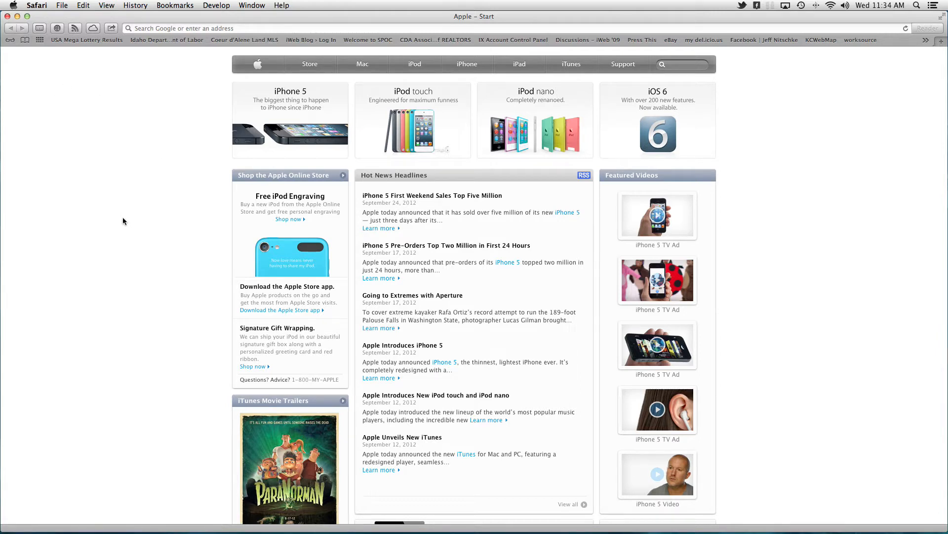
mouse_move(291, 220)
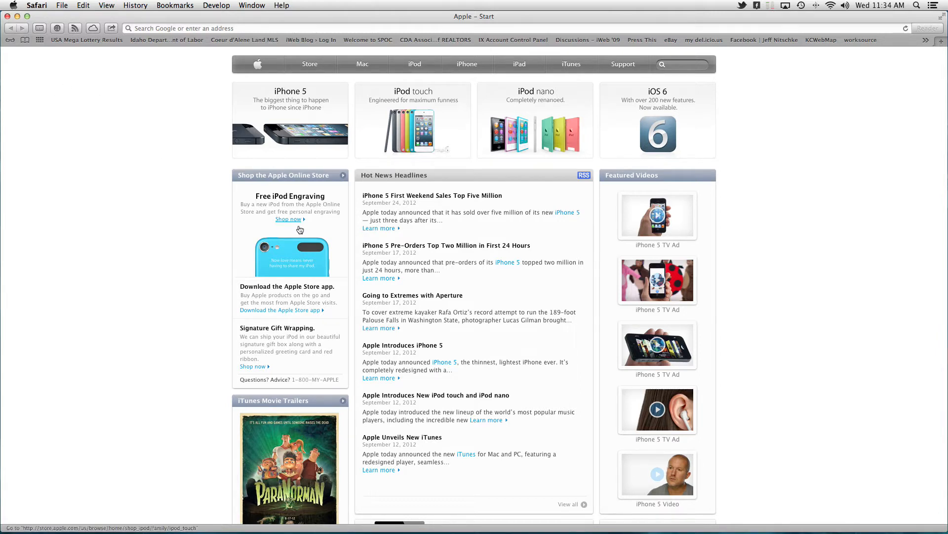
mouse_move(123, 258)
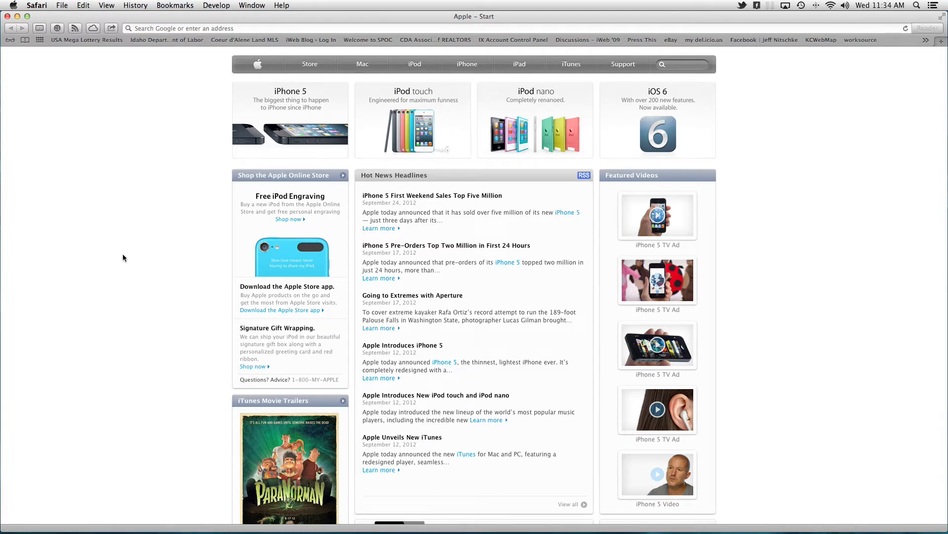
Step: View the page's source code from the page's right-click quick actions
right_click(123, 257)
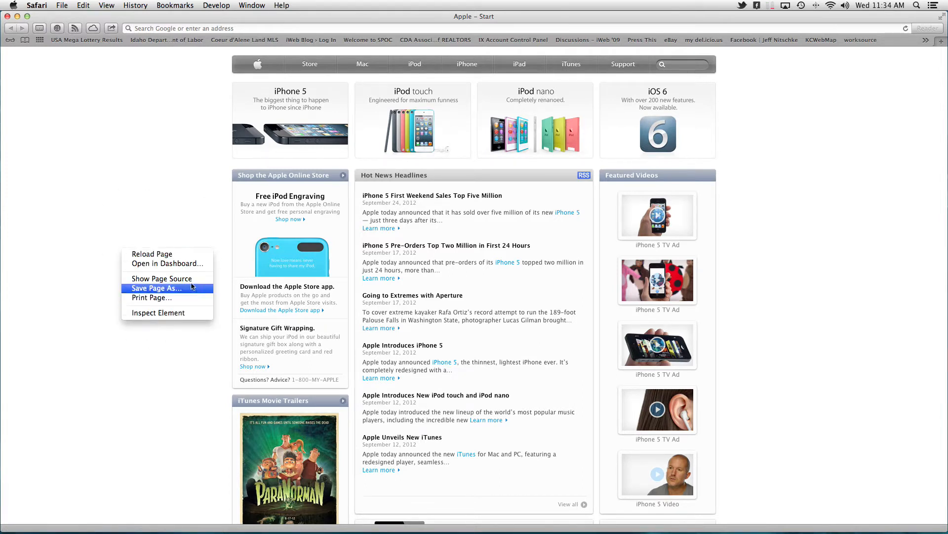
mouse_move(161, 278)
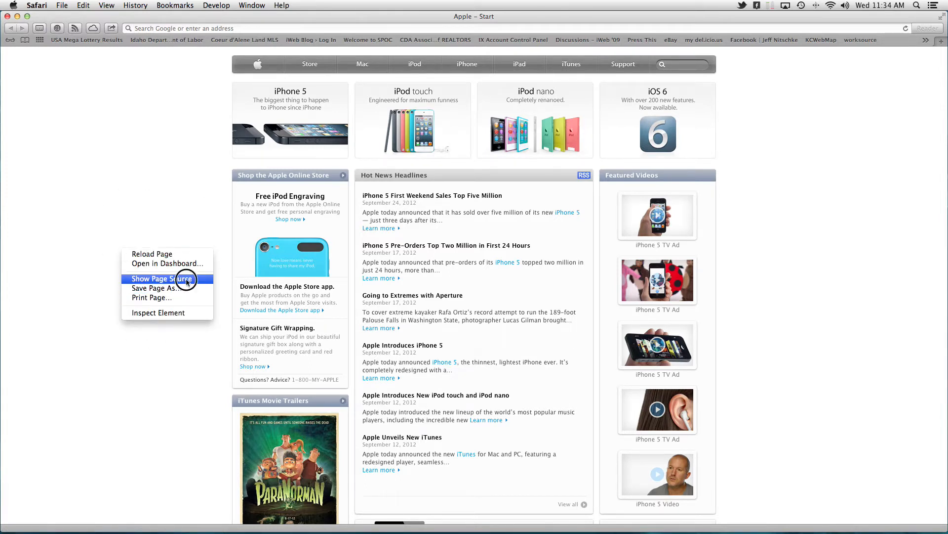
left_click(163, 279)
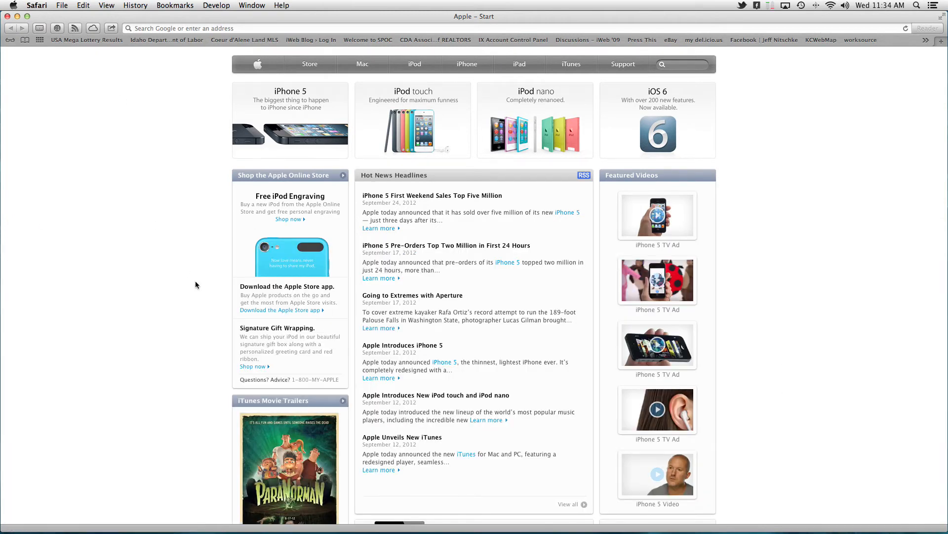
Step: Visit the browser settings, close them, and return to the Develop menu options
left_click(37, 6)
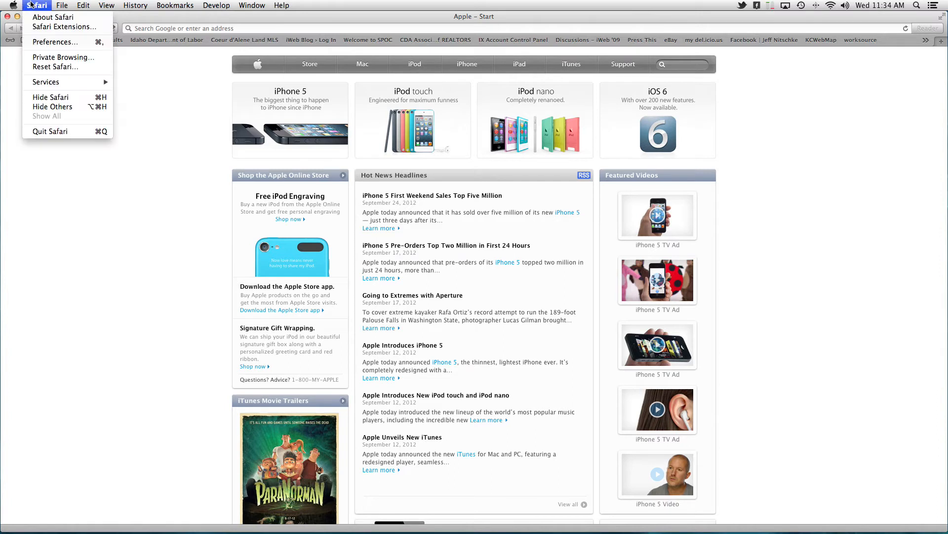
left_click(36, 5)
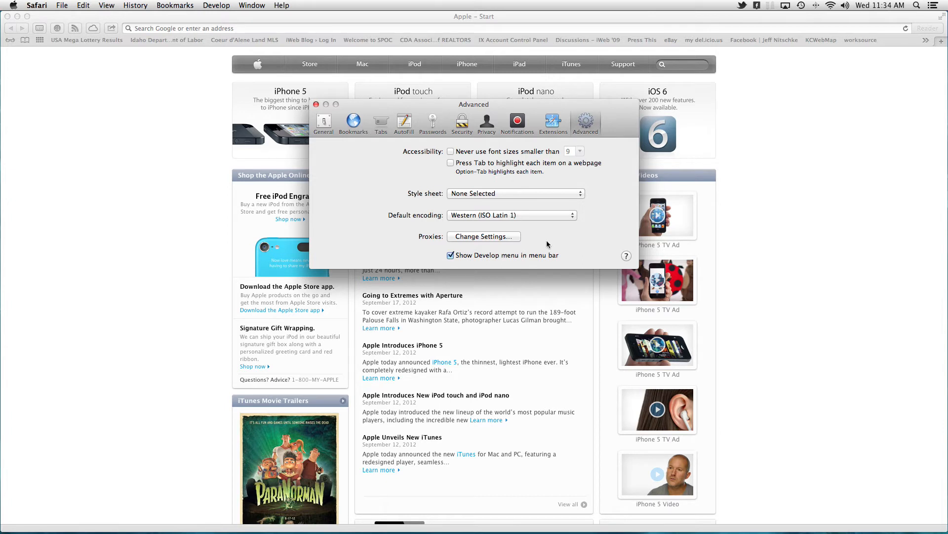
mouse_move(464, 265)
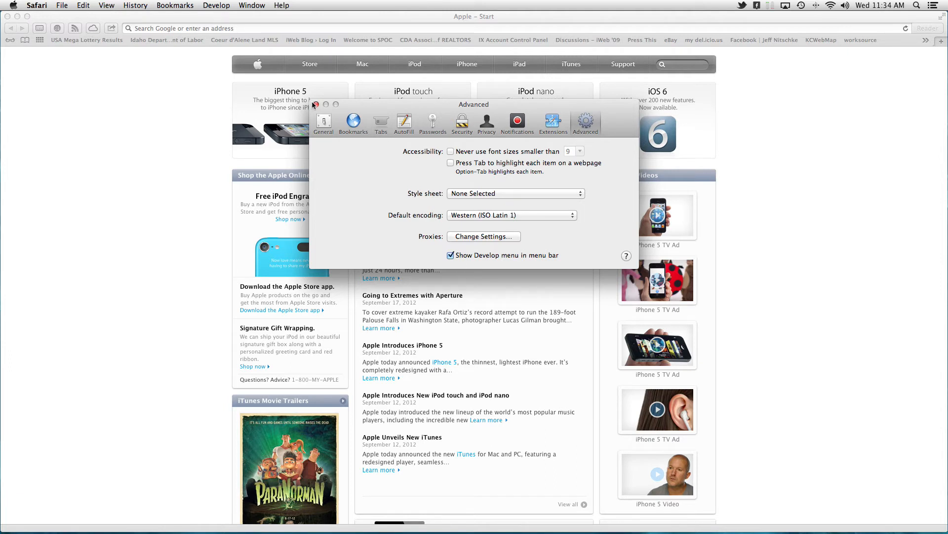
left_click(315, 104)
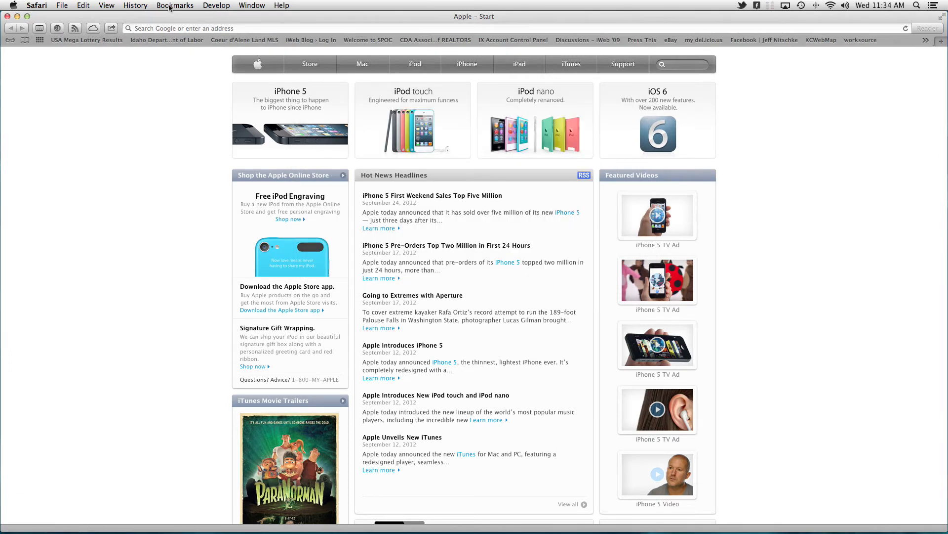
left_click(216, 5)
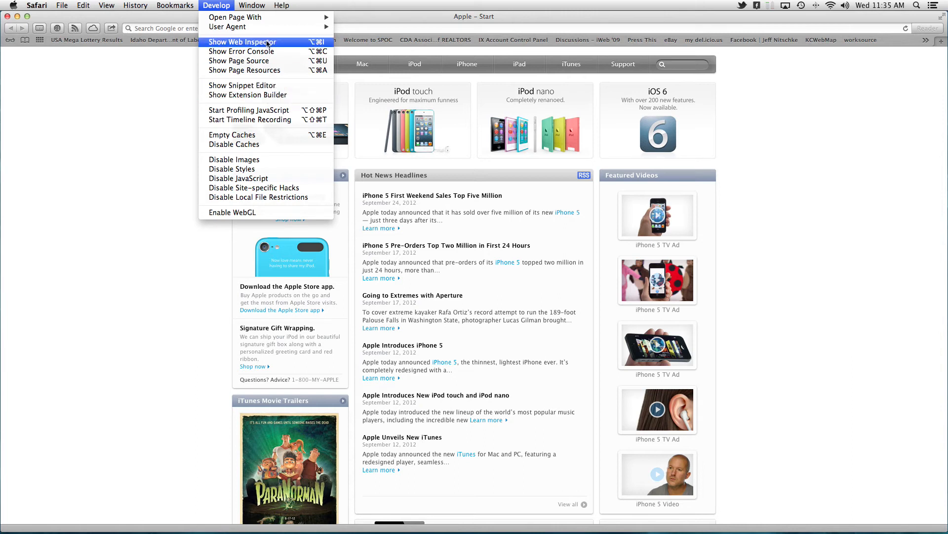
mouse_move(242, 85)
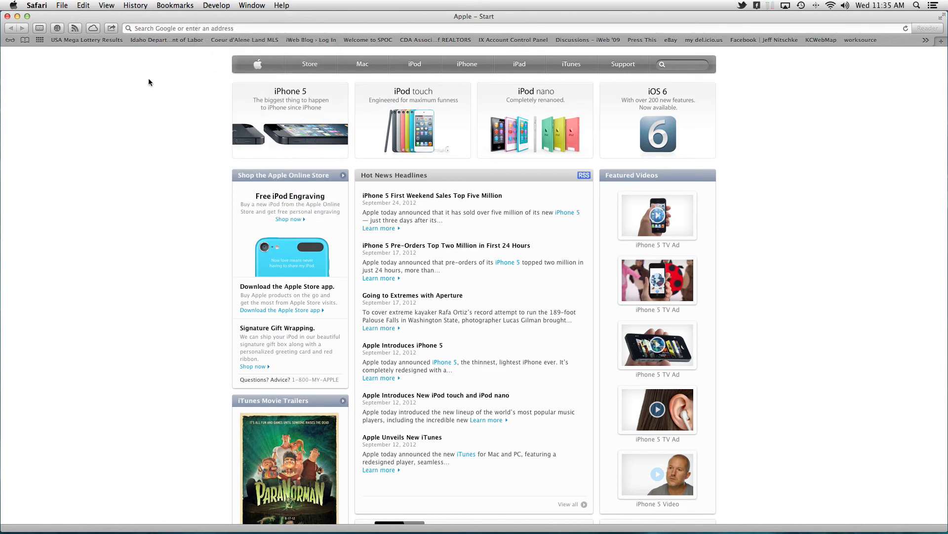
mouse_move(228, 105)
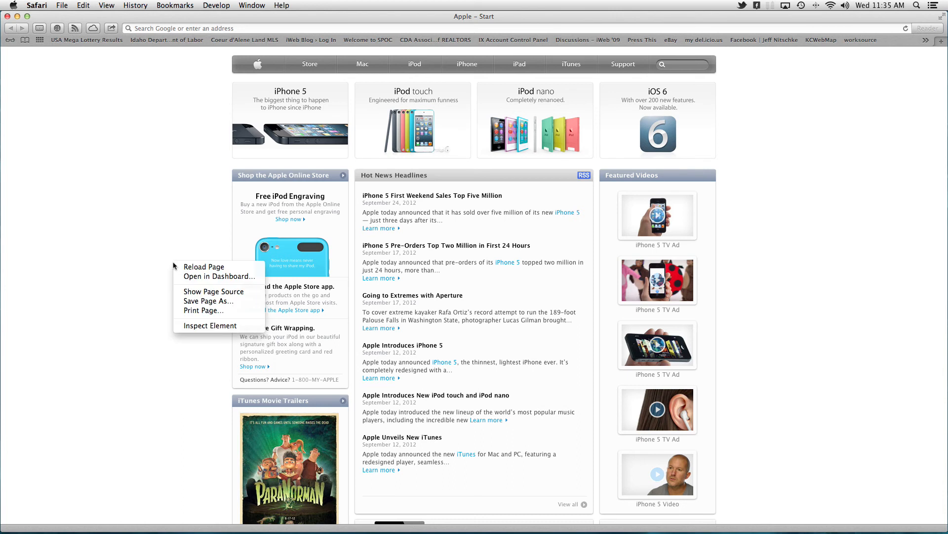
mouse_move(213, 290)
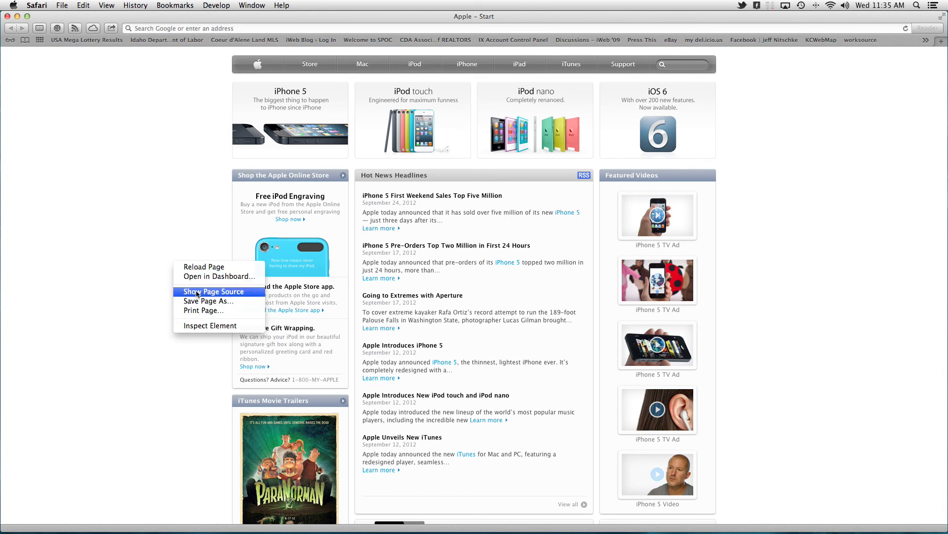